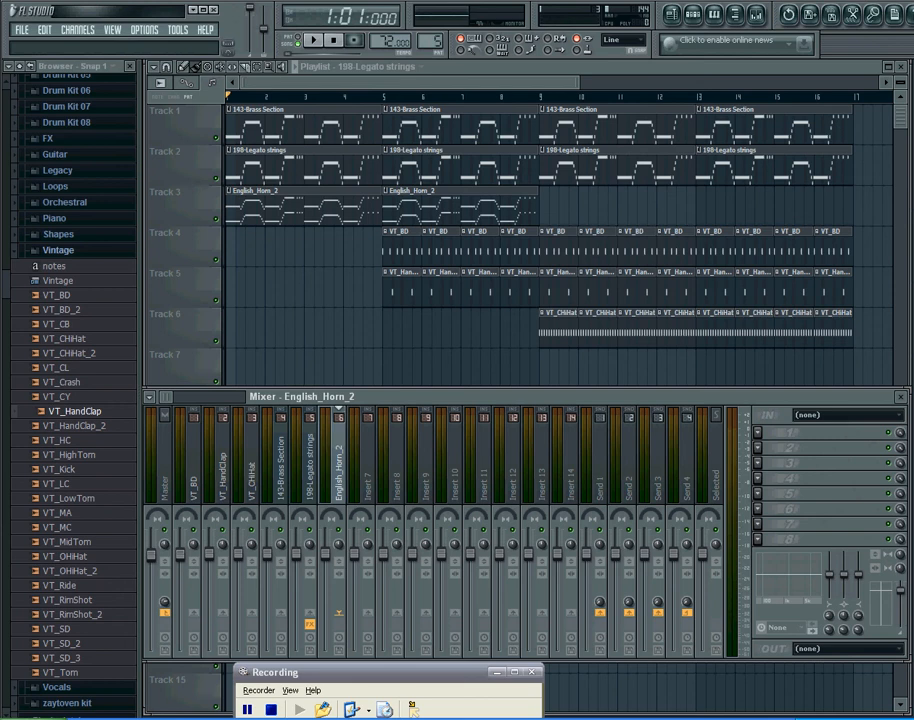
{"action": "mouse_move", "coordinate": [749, 518]}
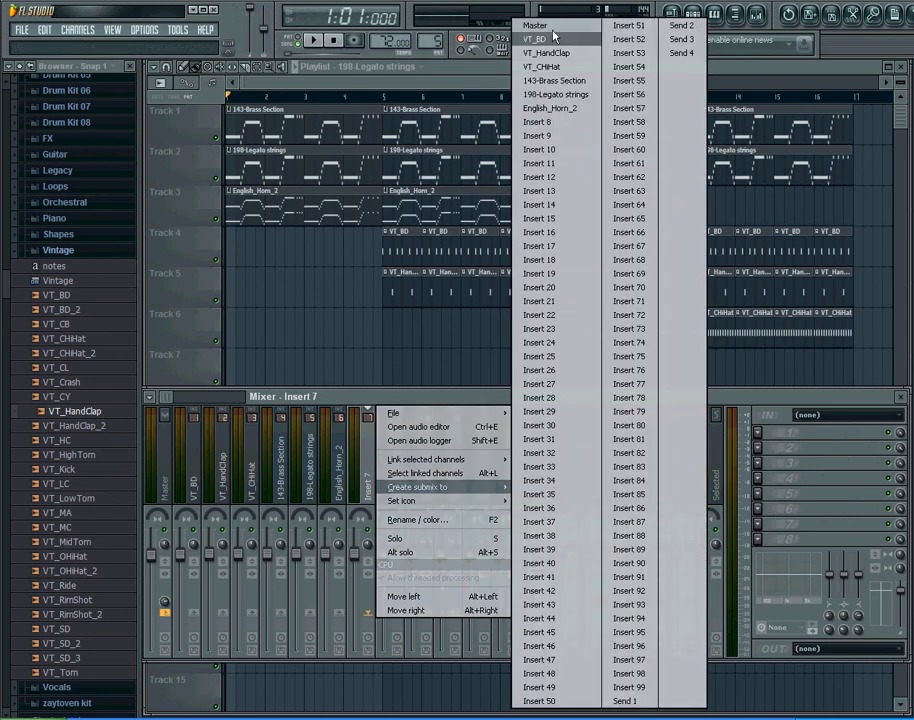
Step: Create a submix from Insert 7 routed to Master and select the new Submix track
{"action": "left_click", "coordinate": [417, 486]}
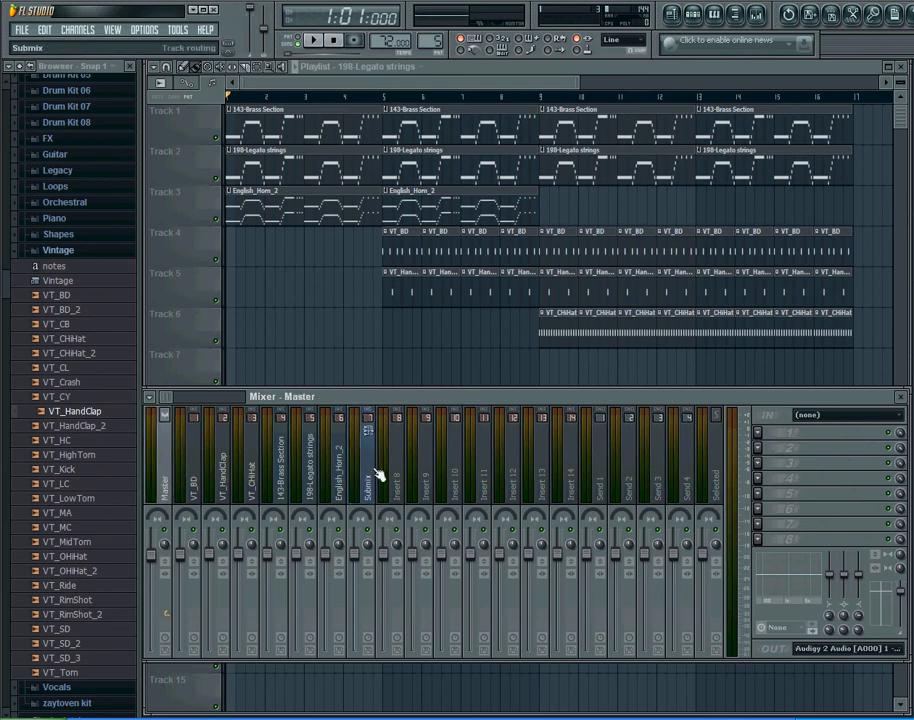
{"action": "left_click", "coordinate": [372, 470]}
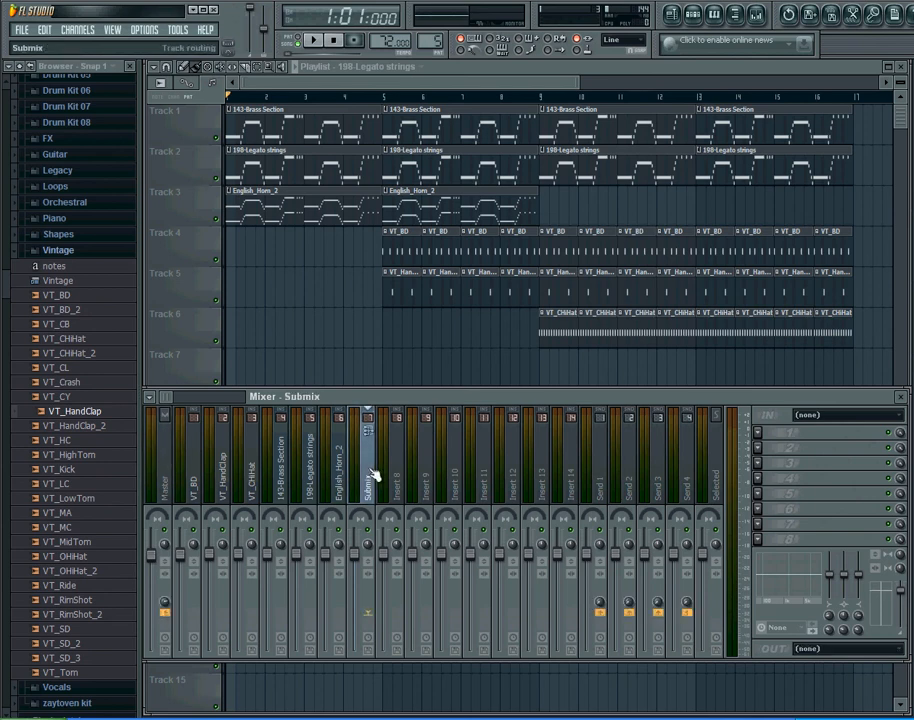
{"action": "left_click", "coordinate": [344, 490]}
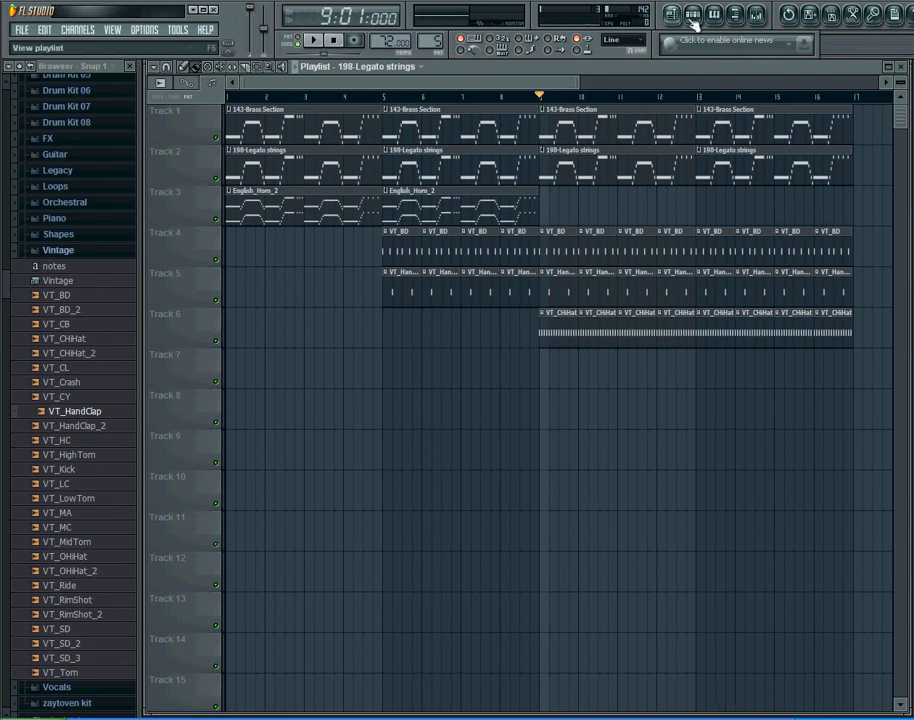
{"action": "left_click", "coordinate": [710, 14]}
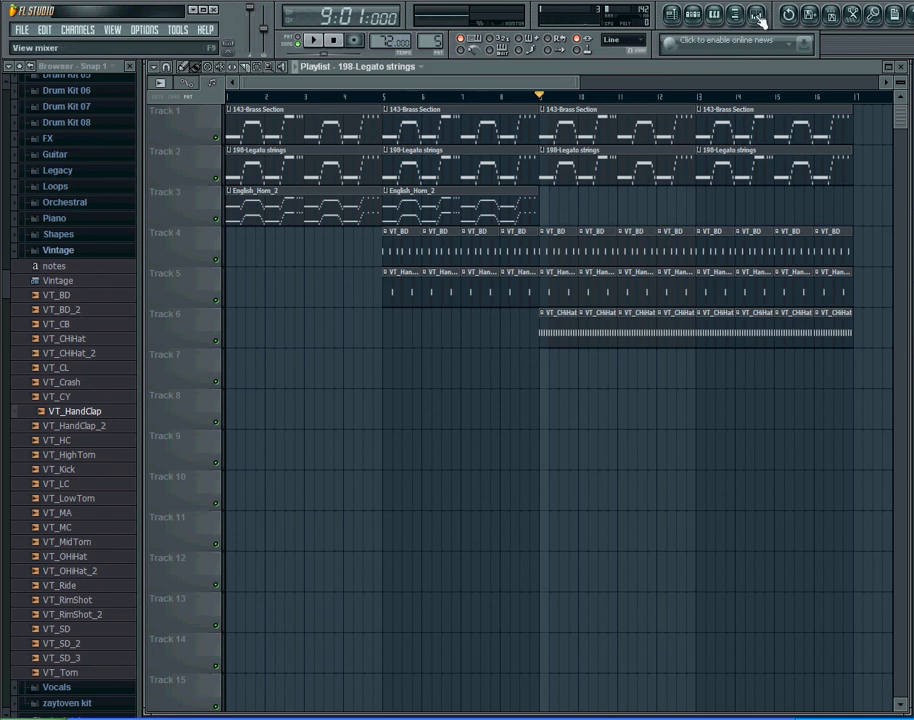
{"action": "left_click", "coordinate": [758, 14]}
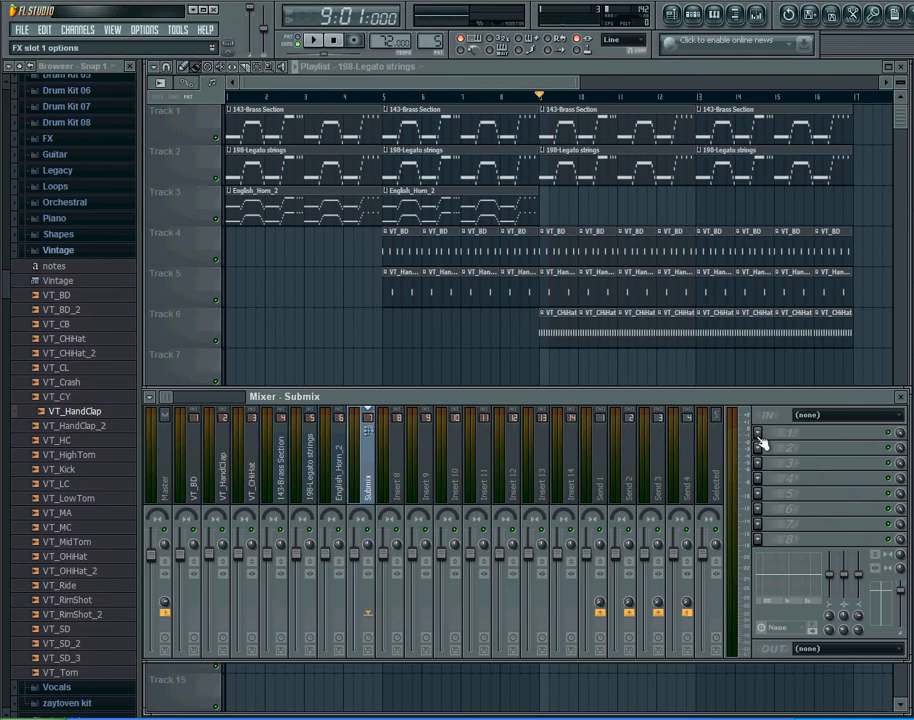
{"action": "mouse_move", "coordinate": [768, 442]}
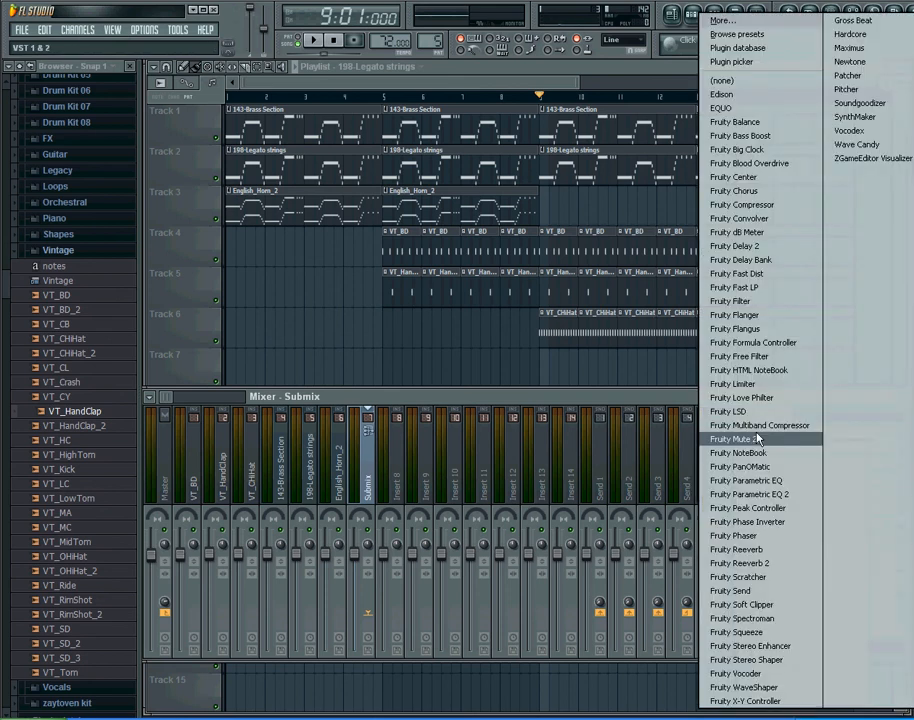
{"action": "mouse_move", "coordinate": [780, 425]}
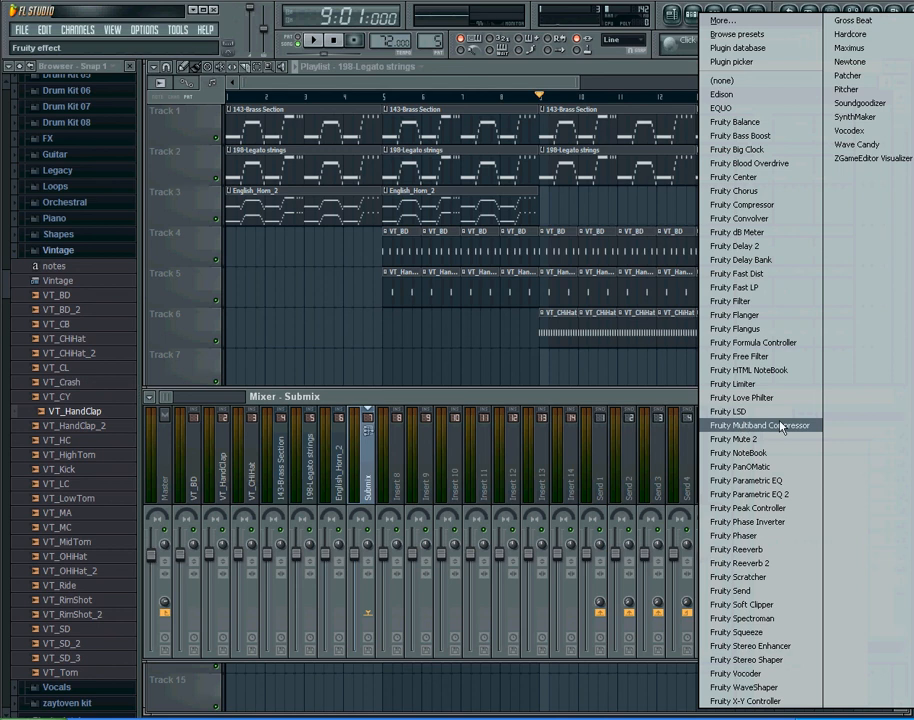
{"action": "mouse_move", "coordinate": [775, 425]}
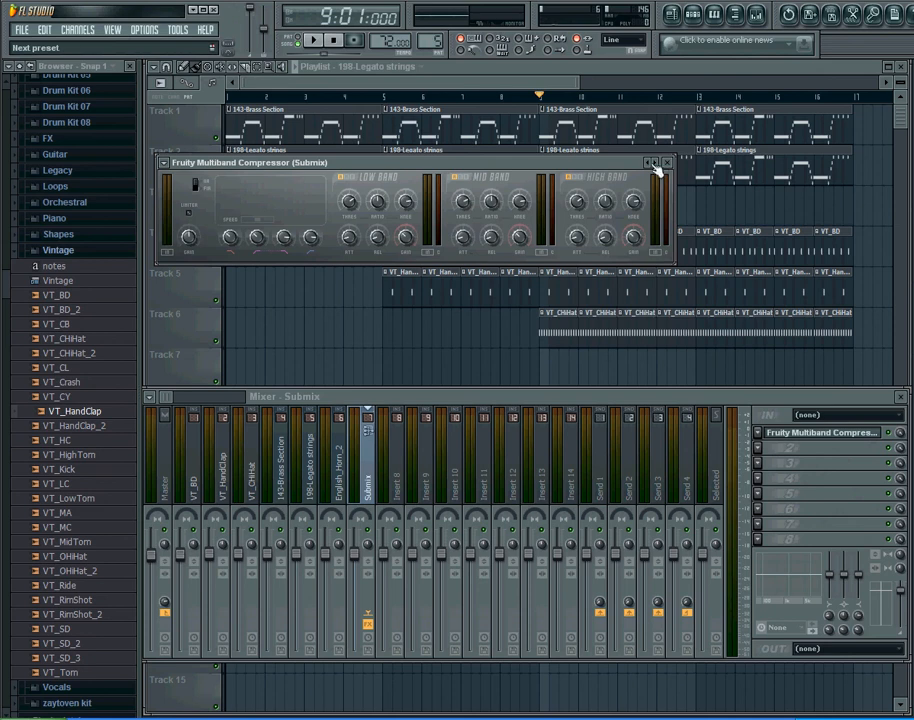
Step: Load the Mastering 2.4dB preset on the Submix's Fruity Multiband Compressor
{"action": "left_click", "coordinate": [651, 166]}
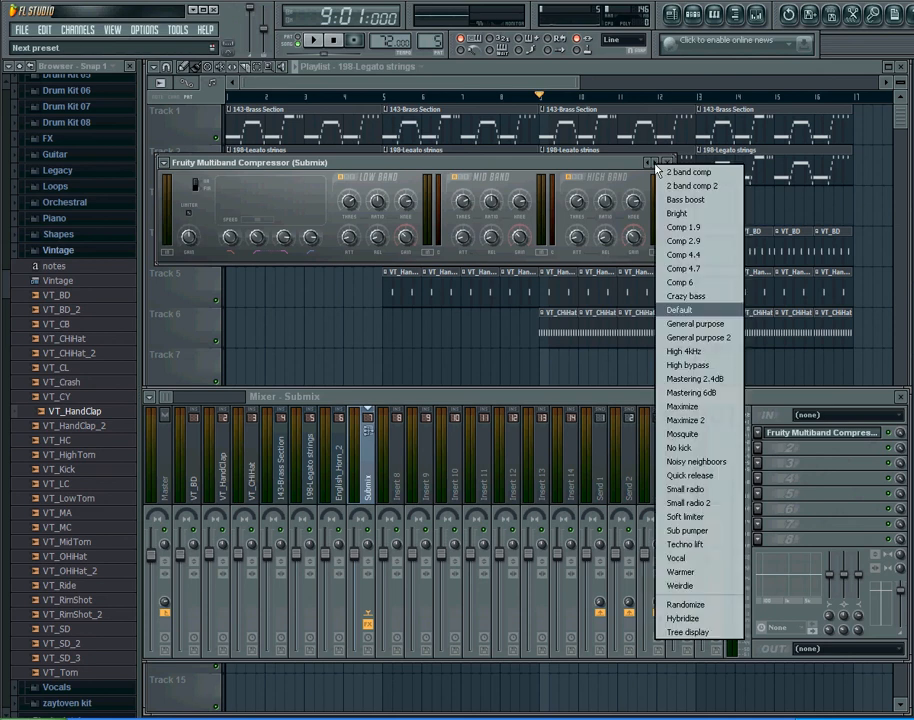
{"action": "mouse_move", "coordinate": [690, 323]}
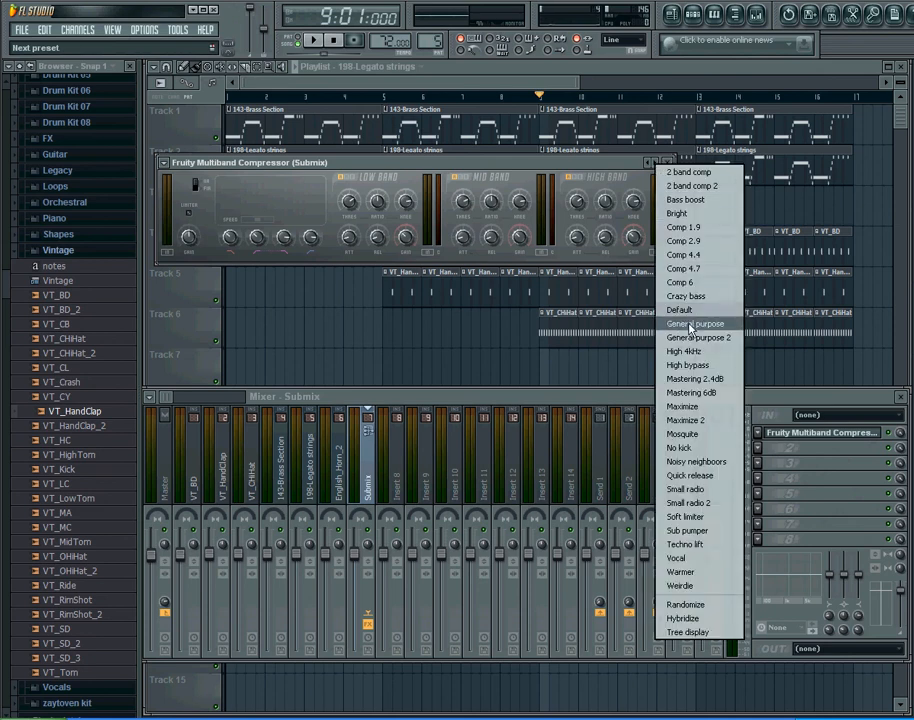
{"action": "mouse_move", "coordinate": [712, 378]}
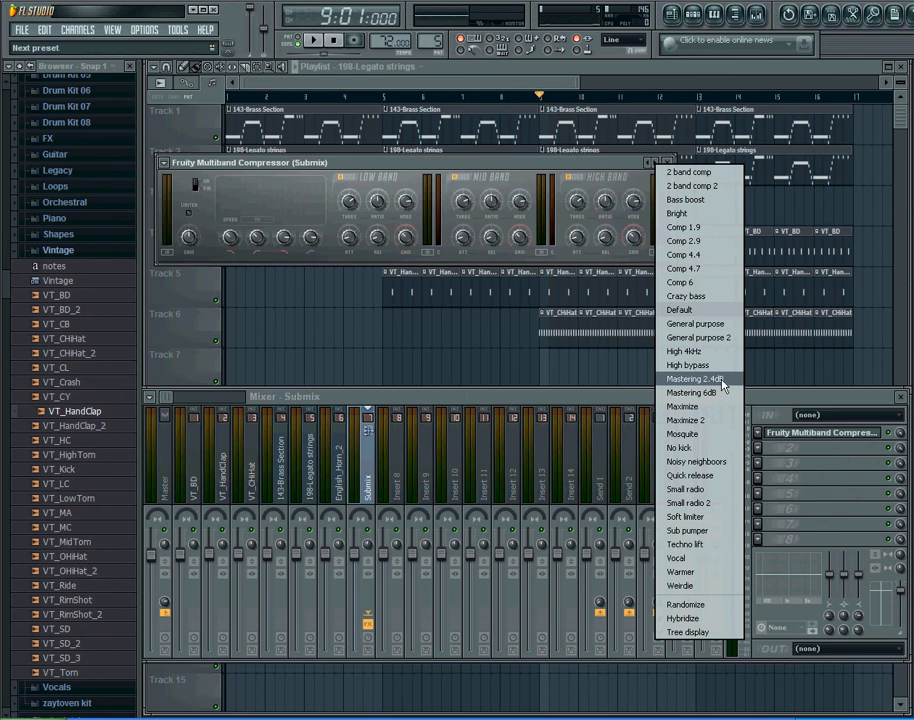
{"action": "left_click", "coordinate": [684, 377]}
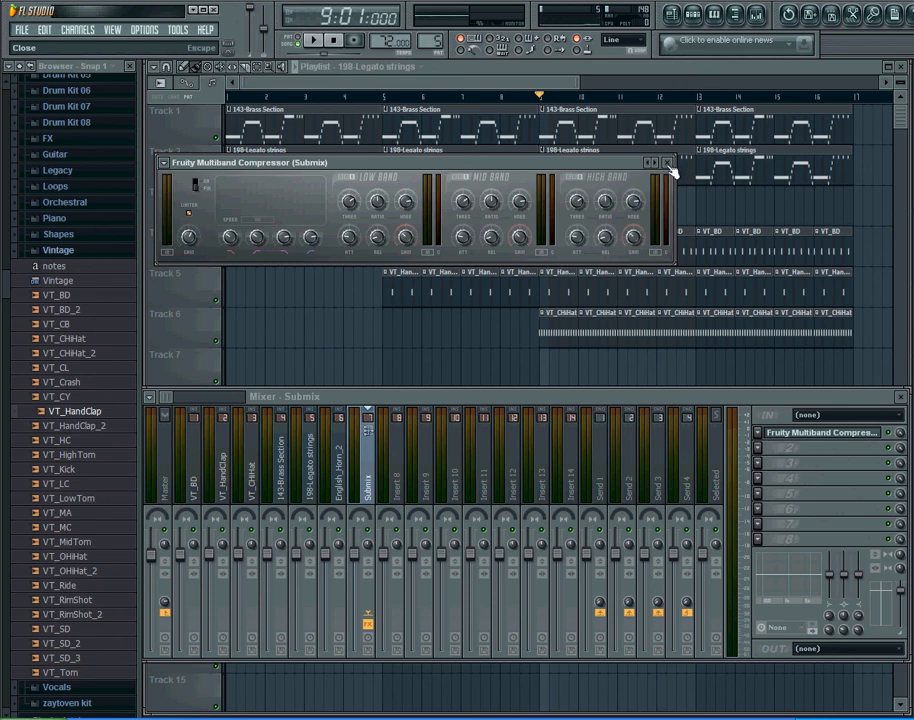
Step: Close the Multiband Compressor window, then play the song briefly and stop
{"action": "left_click", "coordinate": [668, 164]}
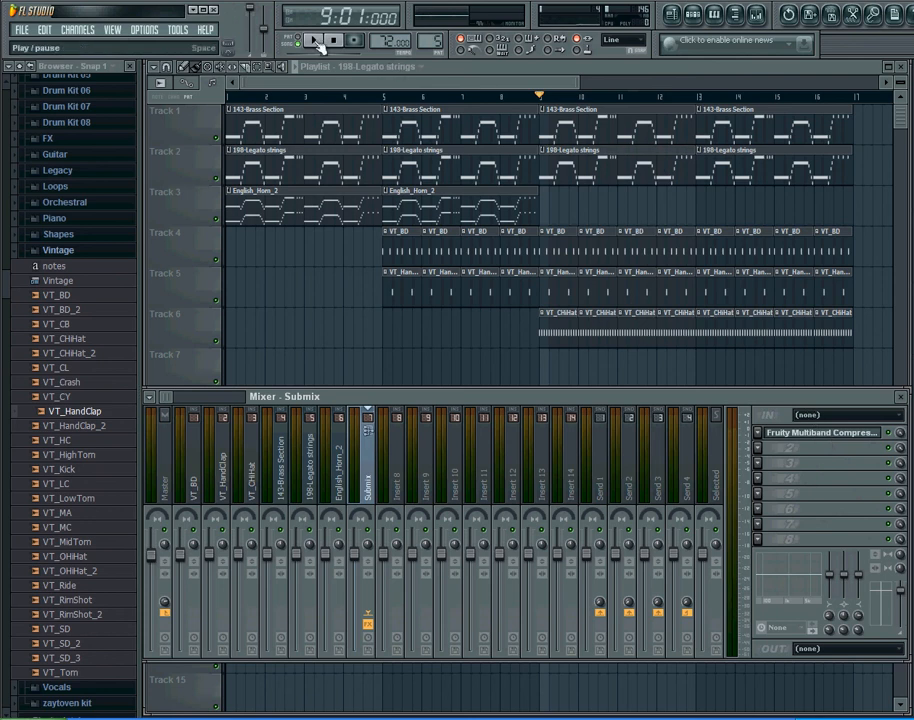
{"action": "left_click", "coordinate": [319, 44]}
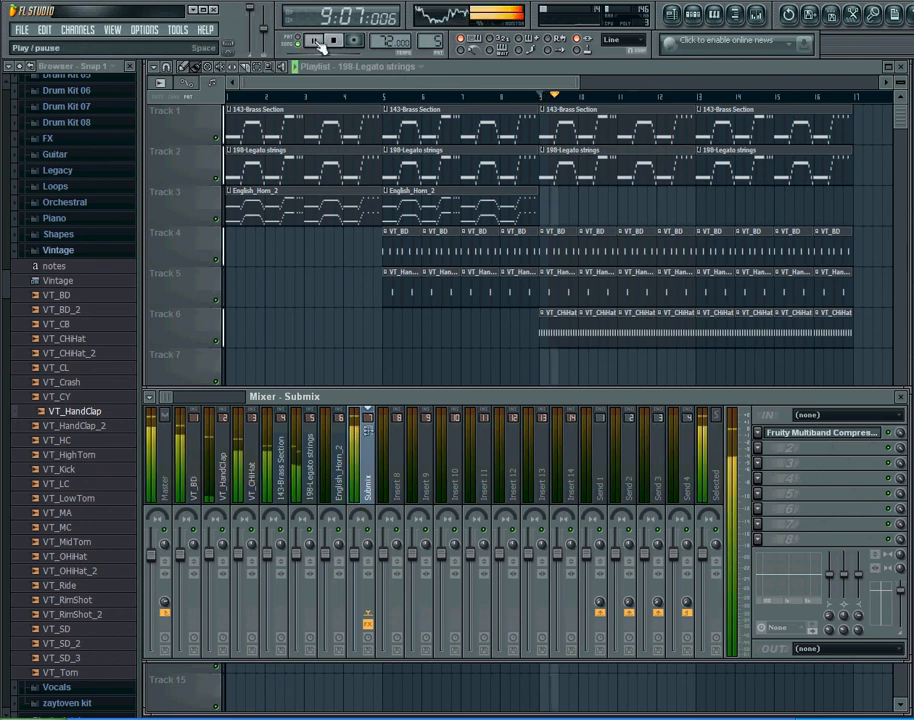
{"action": "left_click", "coordinate": [313, 44]}
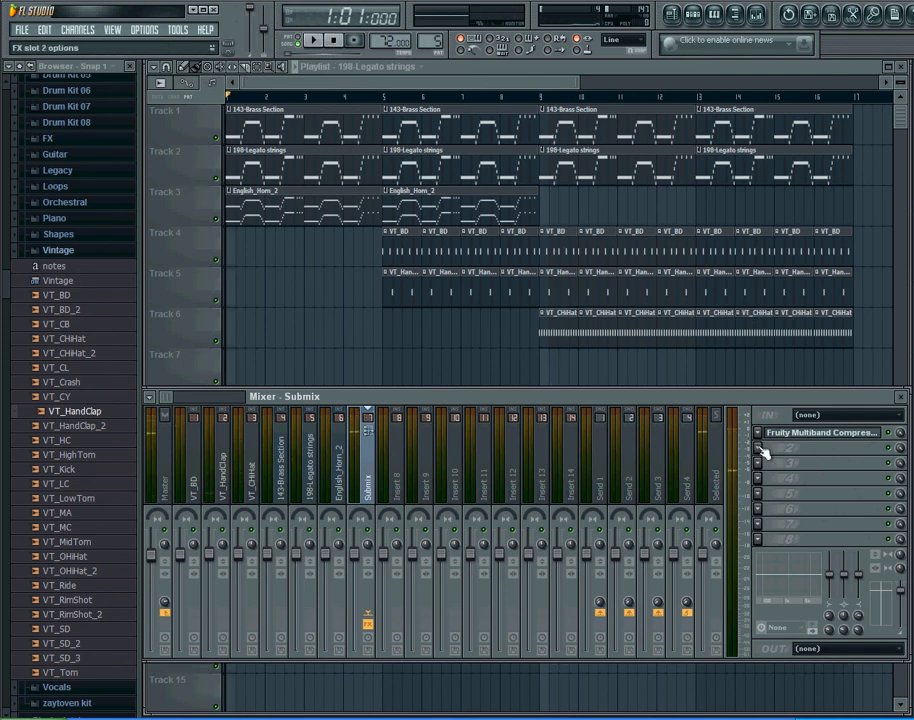
Step: Load Fruity Parametric EQ 2 into the Submix's second effect slot
{"action": "left_click", "coordinate": [765, 444]}
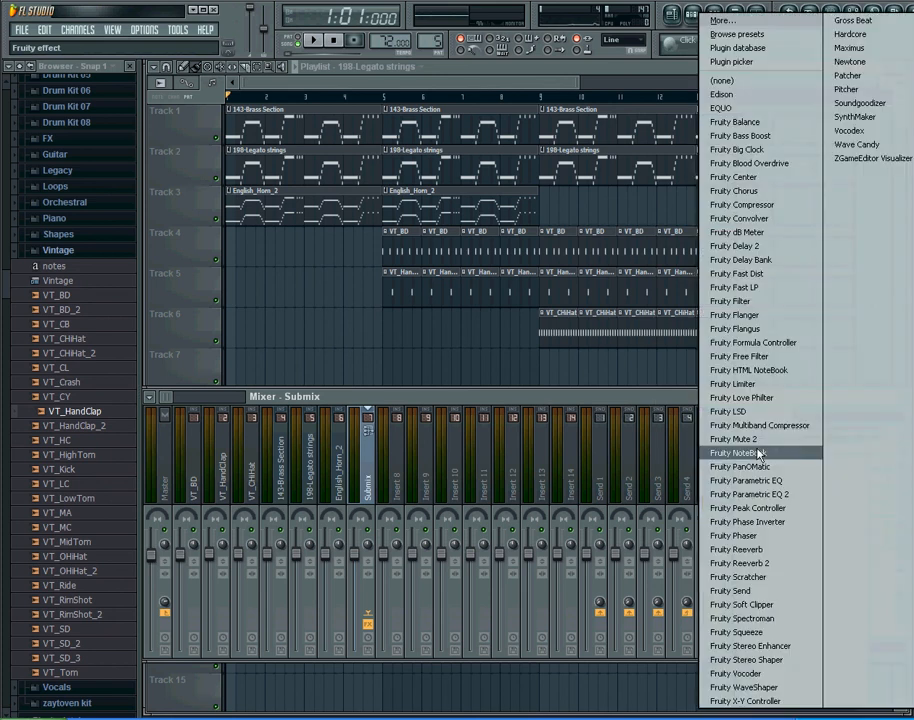
{"action": "mouse_move", "coordinate": [760, 659]}
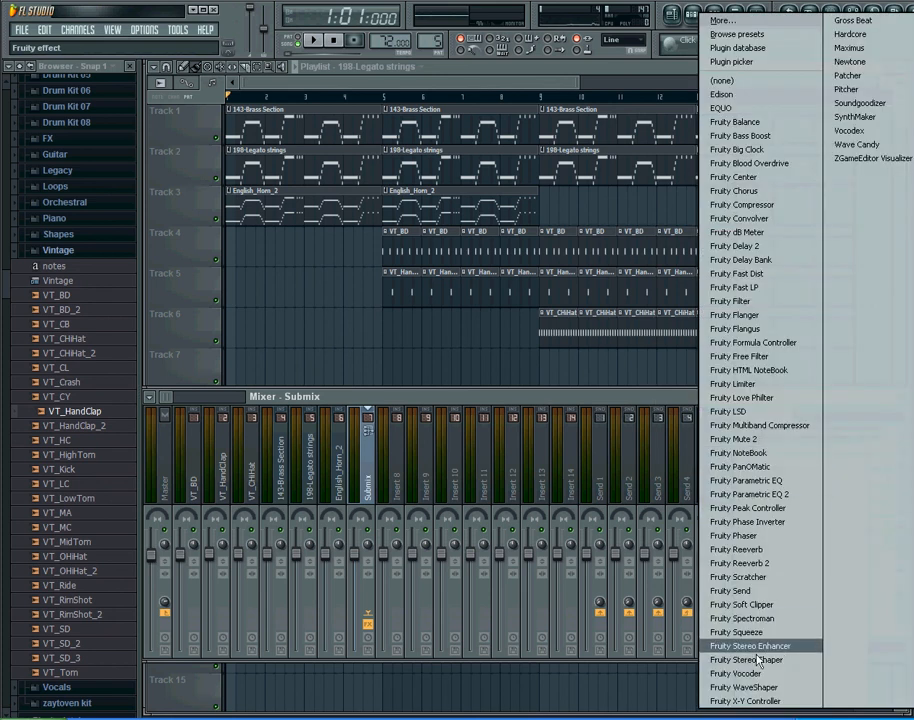
{"action": "mouse_move", "coordinate": [740, 494]}
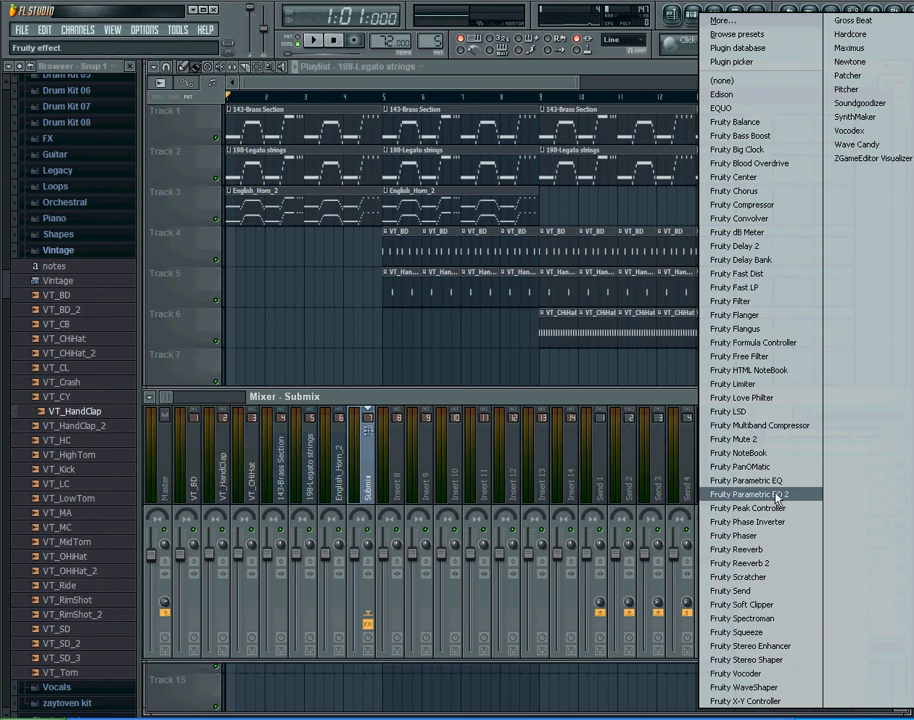
{"action": "left_click", "coordinate": [751, 491]}
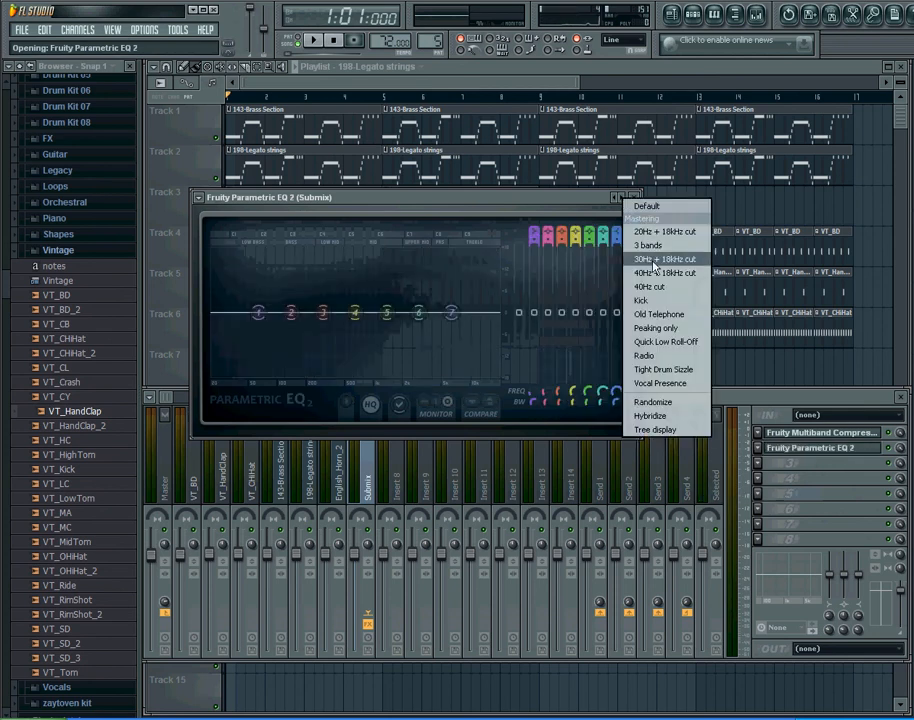
{"action": "mouse_move", "coordinate": [662, 278]}
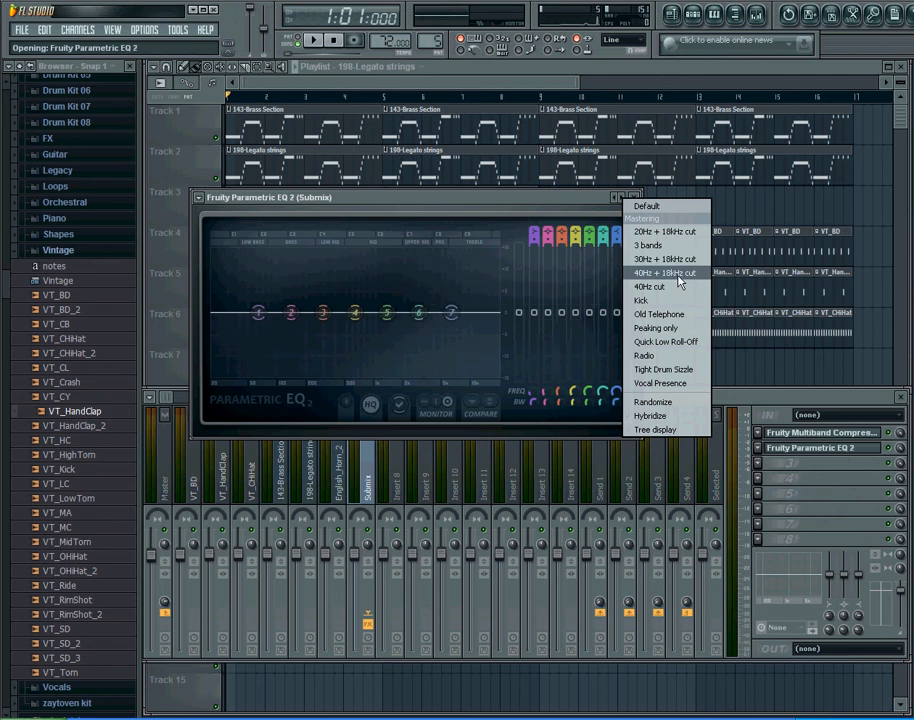
{"action": "mouse_move", "coordinate": [685, 278]}
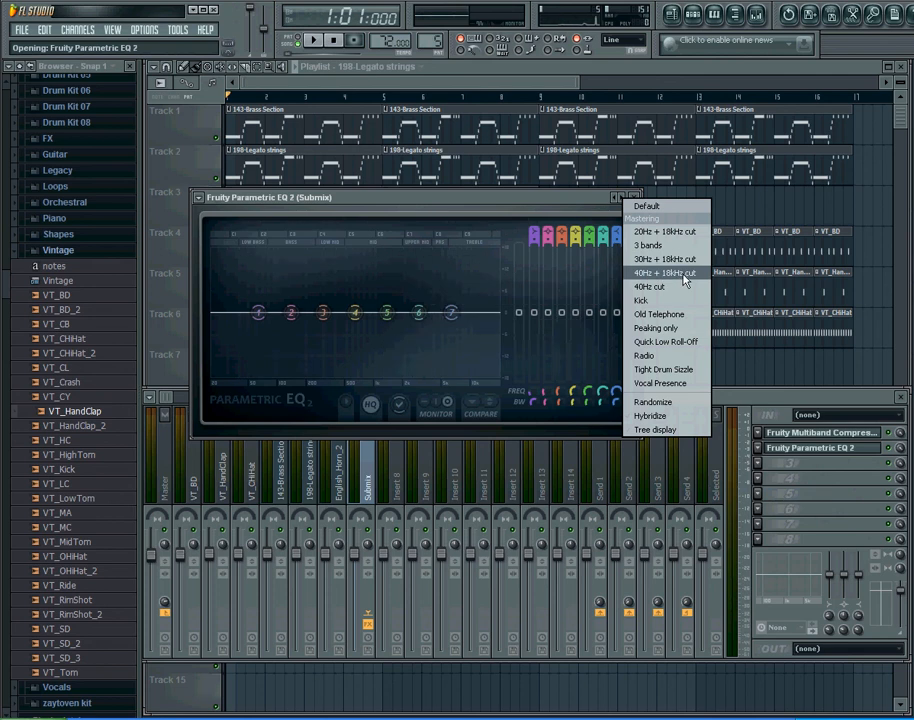
Step: Apply the 40Hz + 18kHz cut preset, tweak the band 1 high-pass cutoff, and close the EQ
{"action": "left_click", "coordinate": [649, 273]}
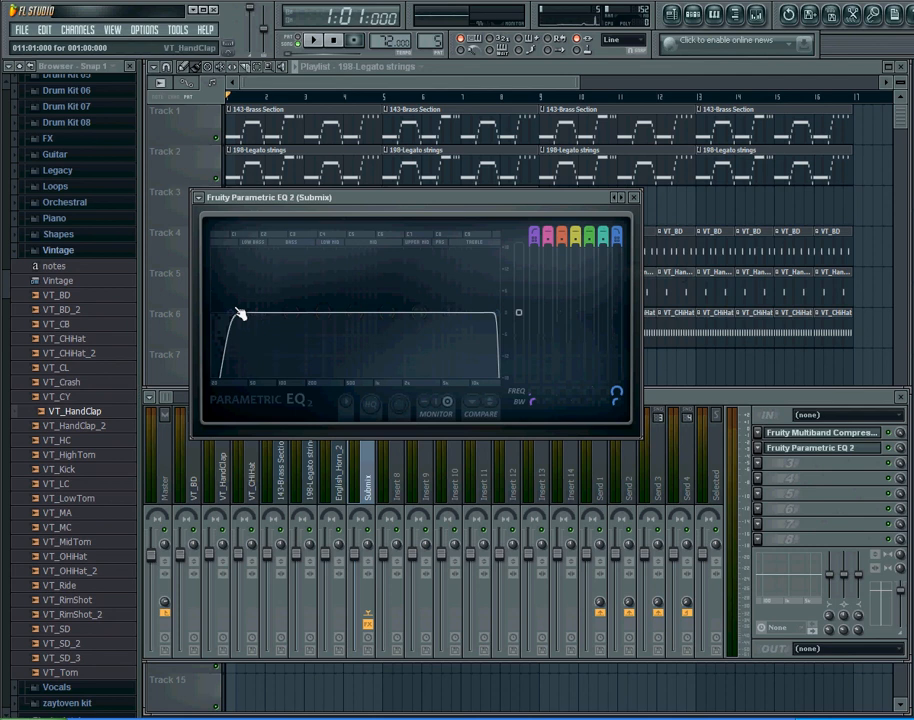
{"action": "left_click_drag", "start_coordinate": [240, 315], "coordinate": [235, 320]}
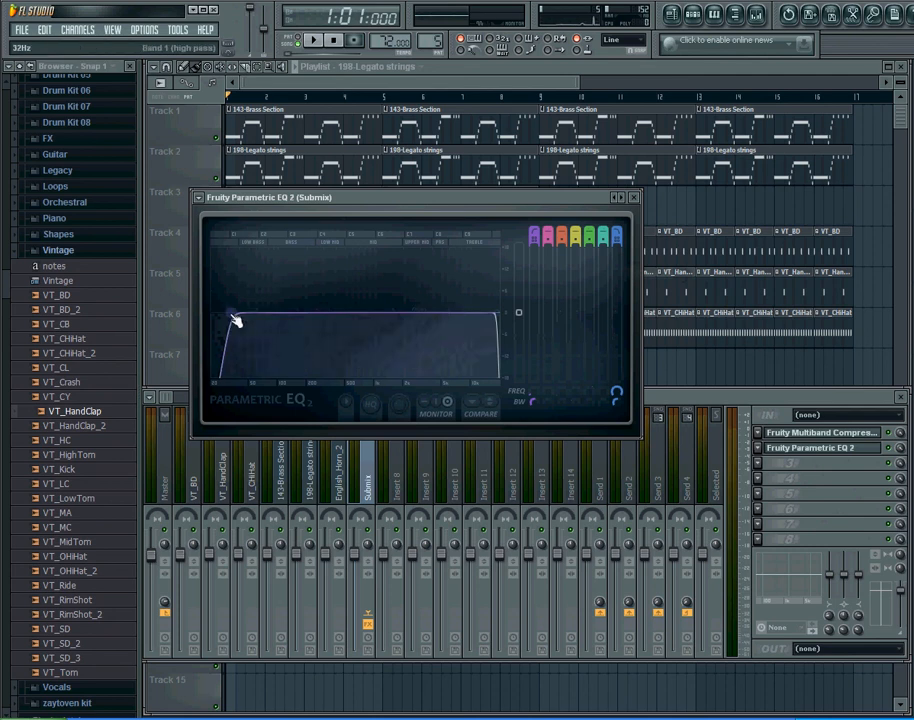
{"action": "left_click_drag", "start_coordinate": [237, 320], "coordinate": [228, 314]}
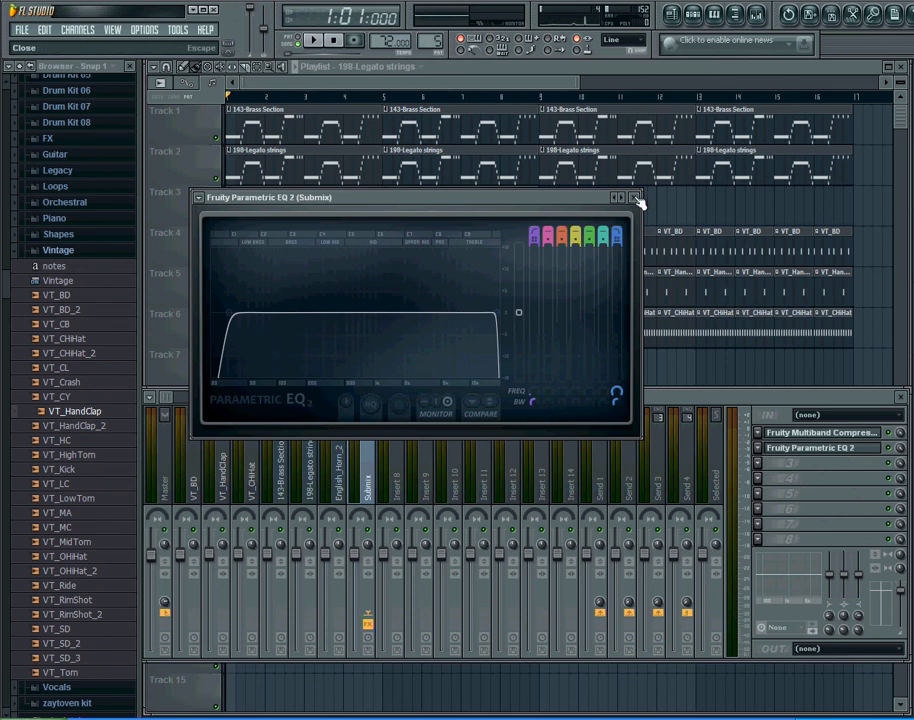
{"action": "left_click", "coordinate": [635, 196]}
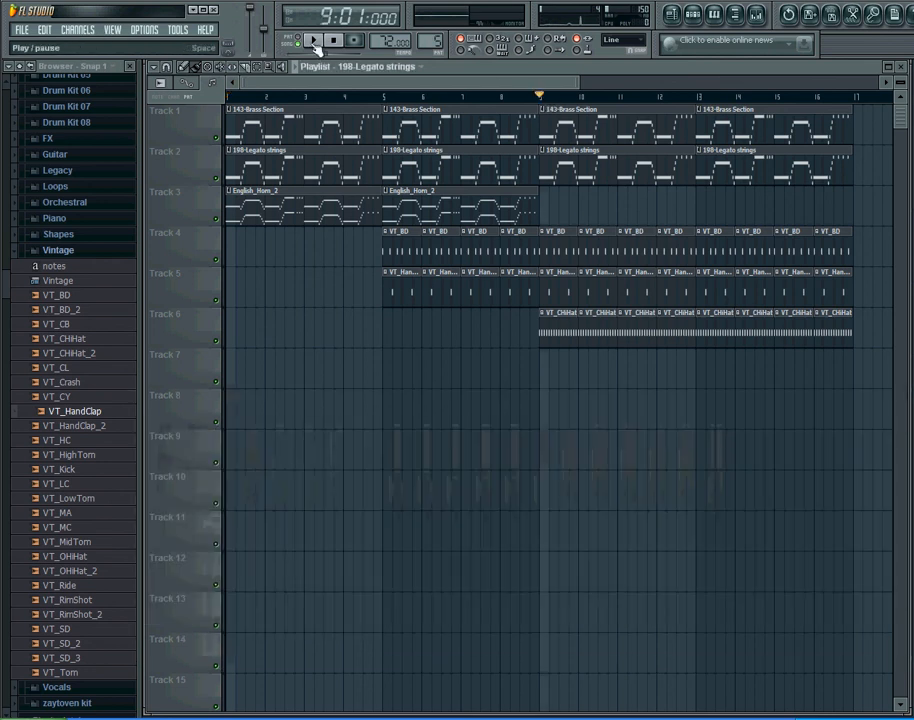
{"action": "left_click", "coordinate": [318, 44]}
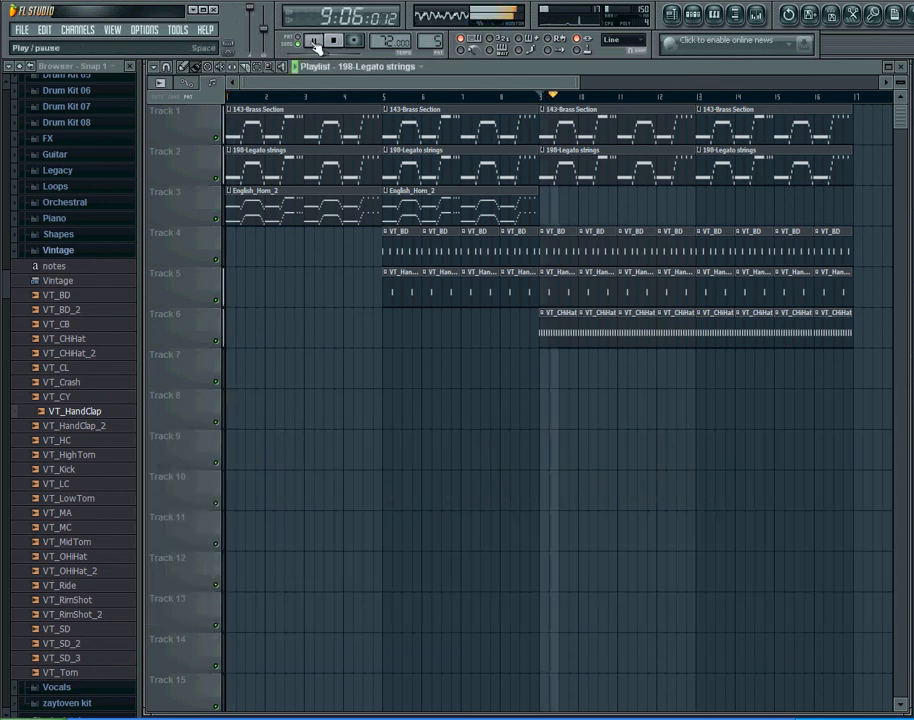
{"action": "left_click", "coordinate": [333, 42]}
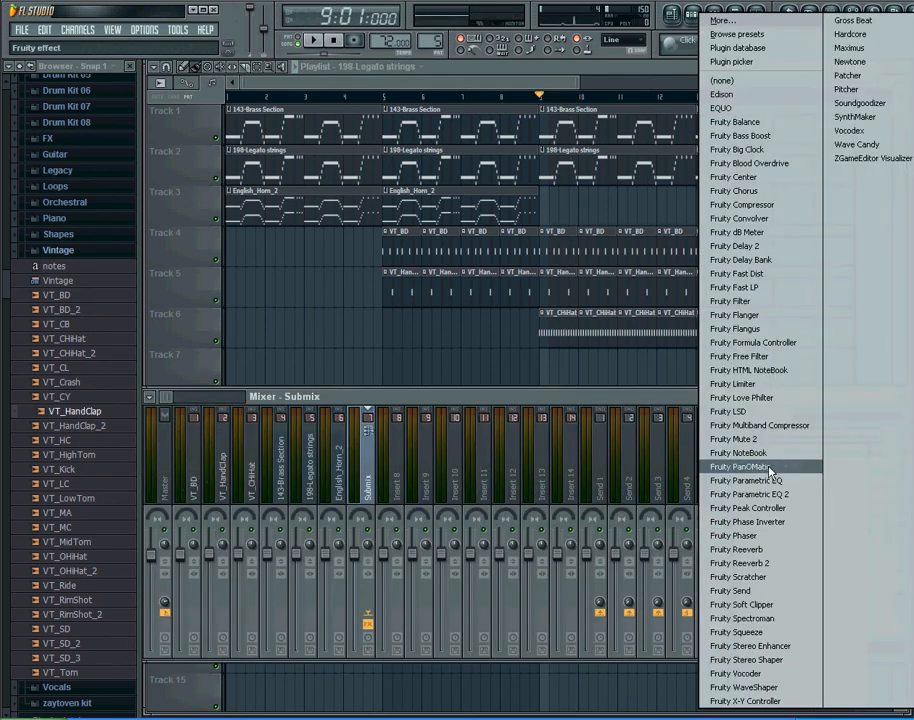
{"action": "mouse_move", "coordinate": [849, 48]}
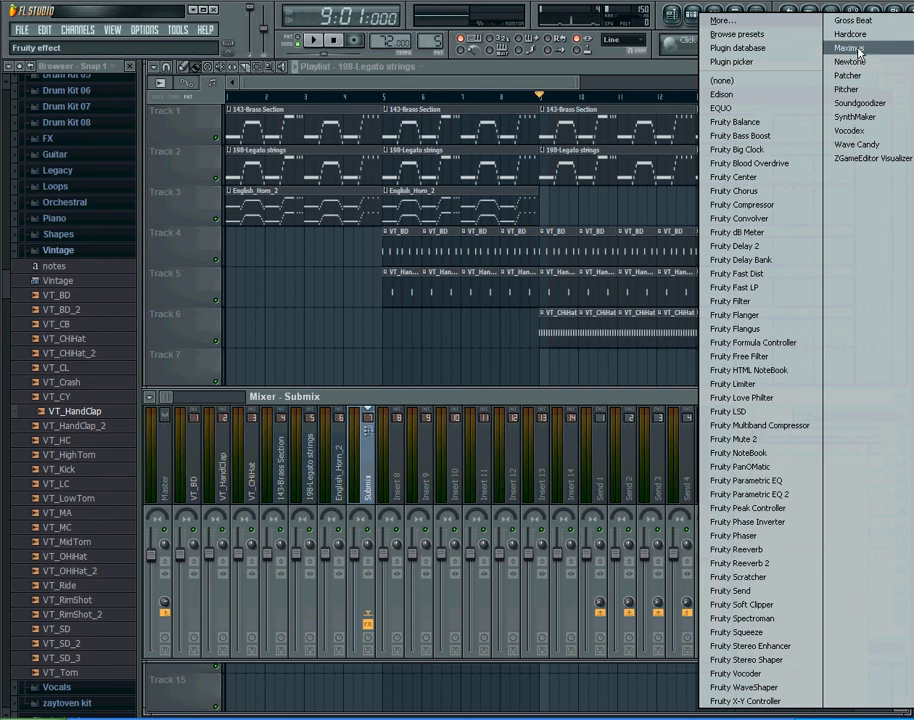
Step: Add Maximus to the Submix effects with its Mastering > Master aid 1 preset
{"action": "left_click", "coordinate": [850, 48]}
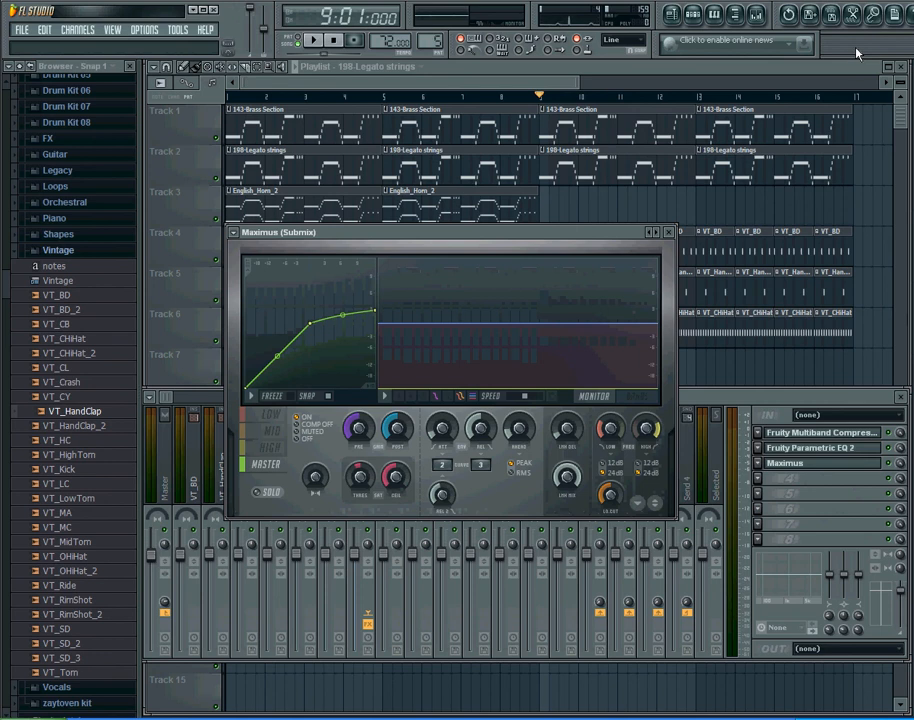
{"action": "mouse_move", "coordinate": [135, 521]}
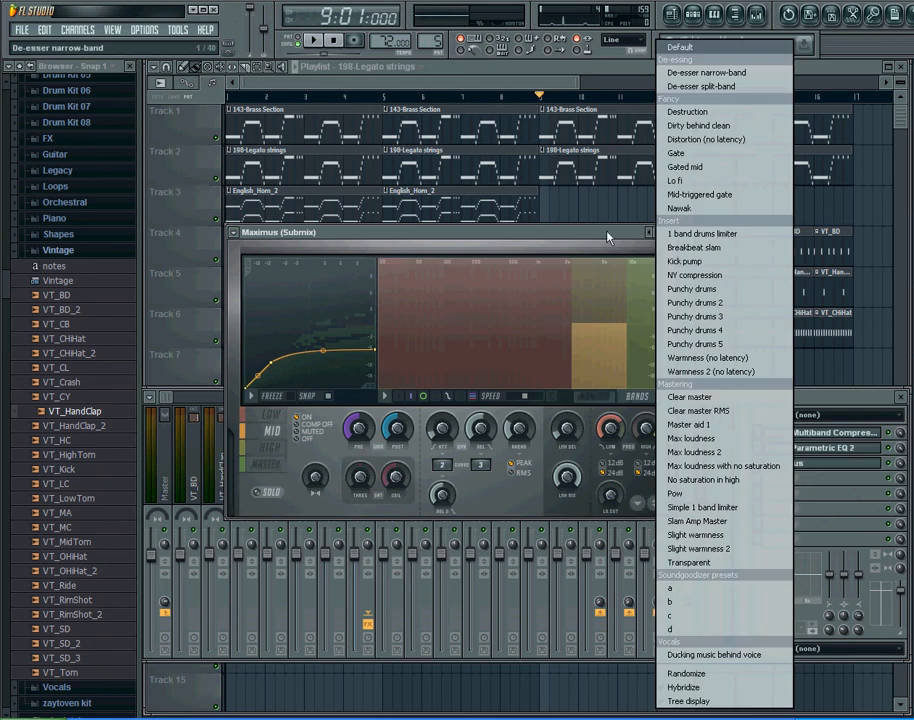
{"action": "mouse_move", "coordinate": [660, 240]}
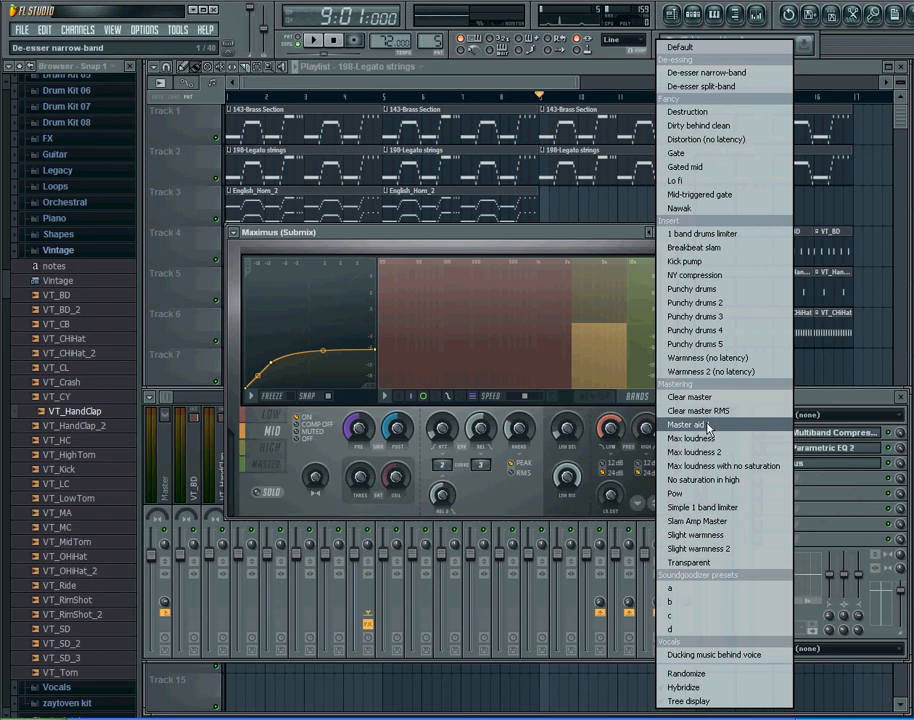
{"action": "left_click", "coordinate": [694, 424]}
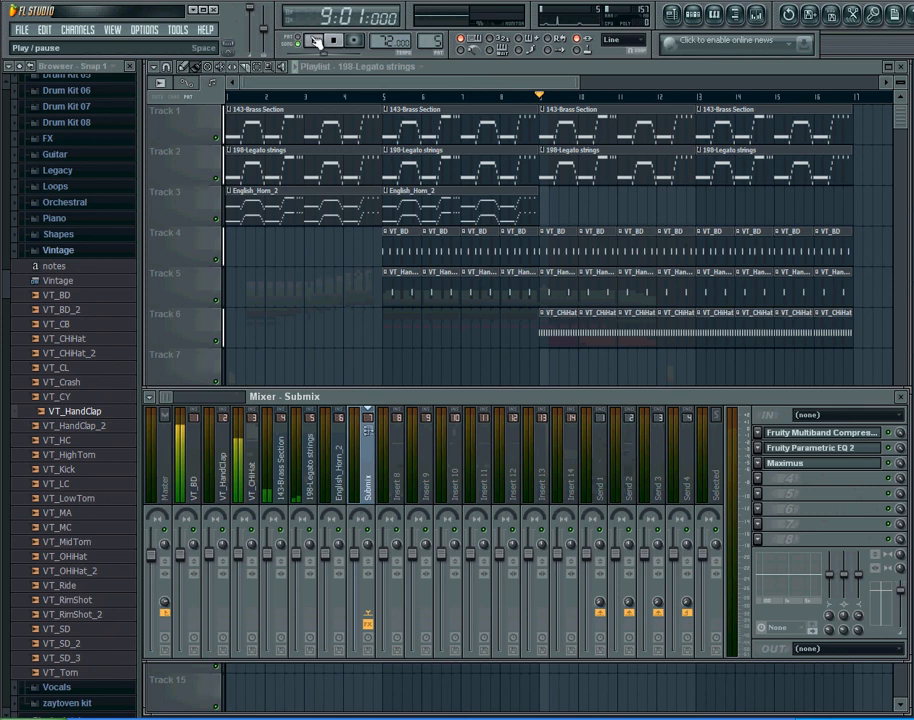
Step: Select the Master track, audition the song, then stop and hide the mixer
{"action": "left_click", "coordinate": [330, 42]}
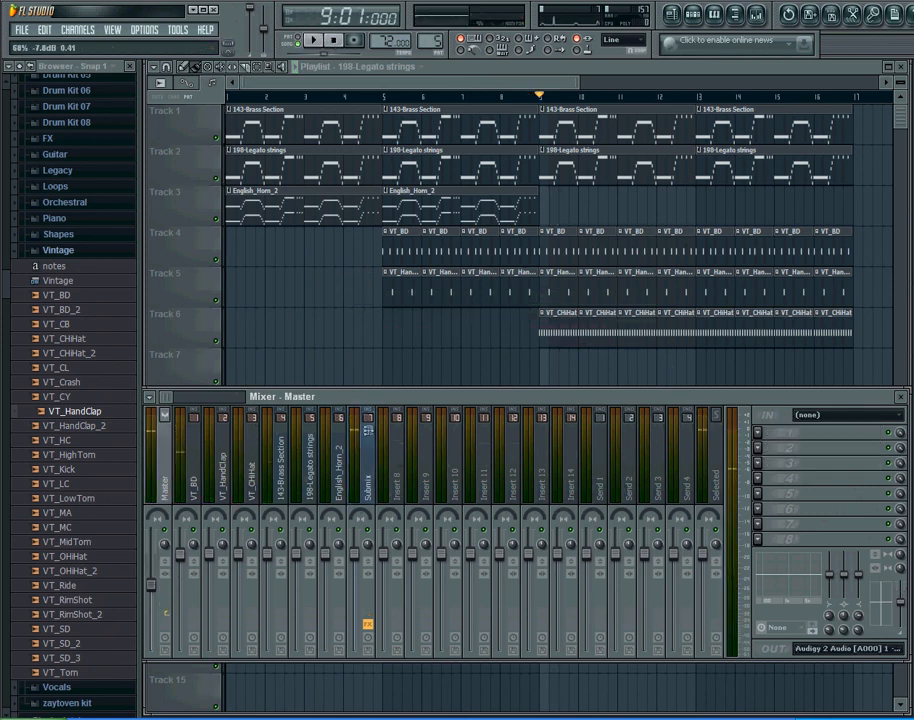
{"action": "left_click", "coordinate": [315, 44]}
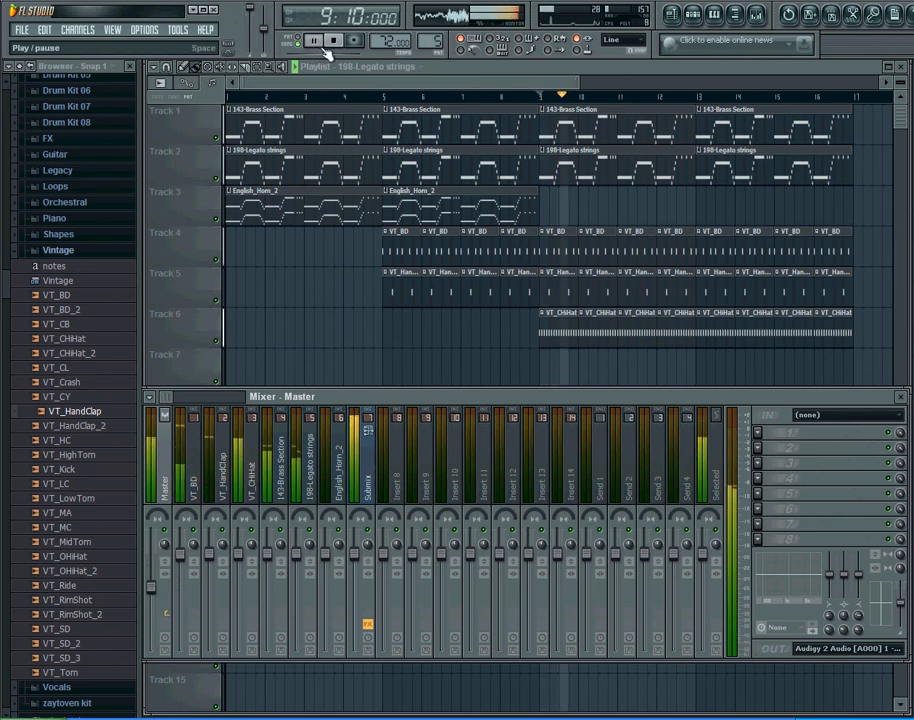
{"action": "left_click", "coordinate": [312, 40]}
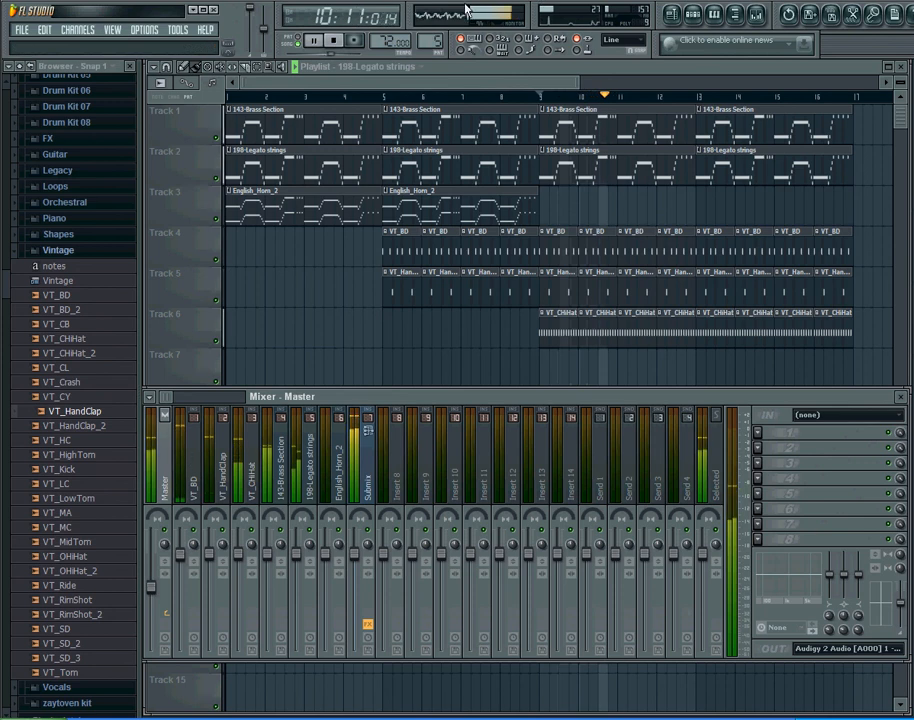
{"action": "left_click", "coordinate": [333, 47]}
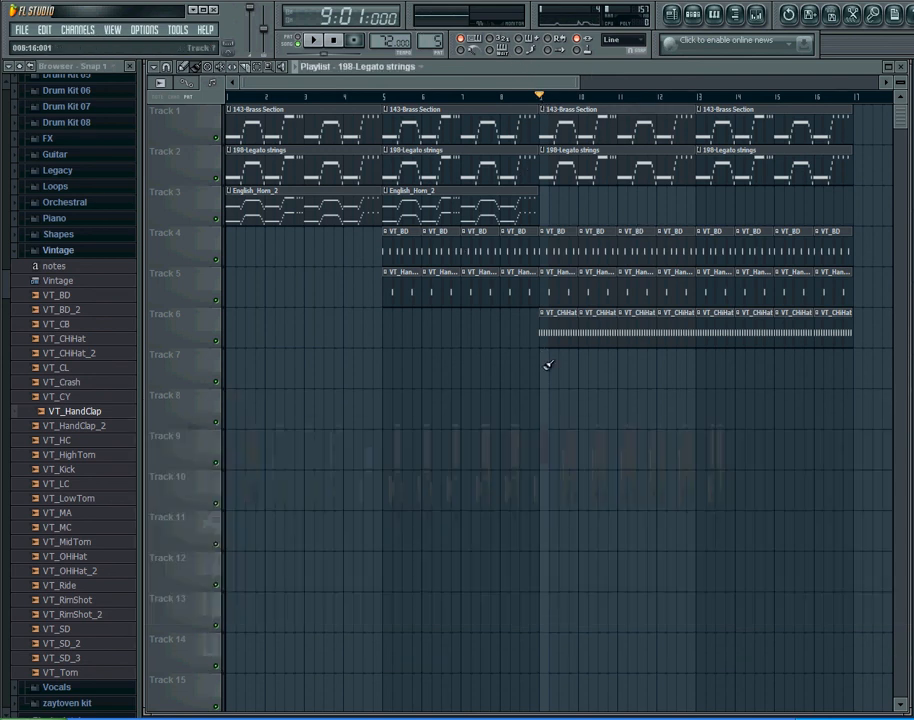
Step: Reopen the mixer on the Submix insert showing its compressor, EQ and Maximus chain
{"action": "left_click", "coordinate": [318, 45]}
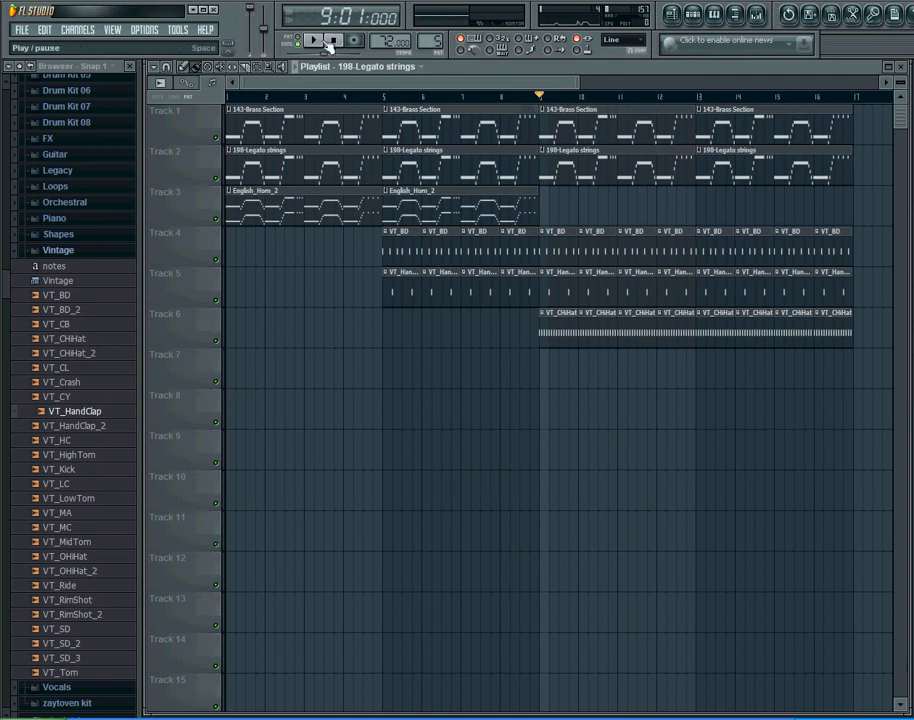
{"action": "left_click", "coordinate": [318, 43]}
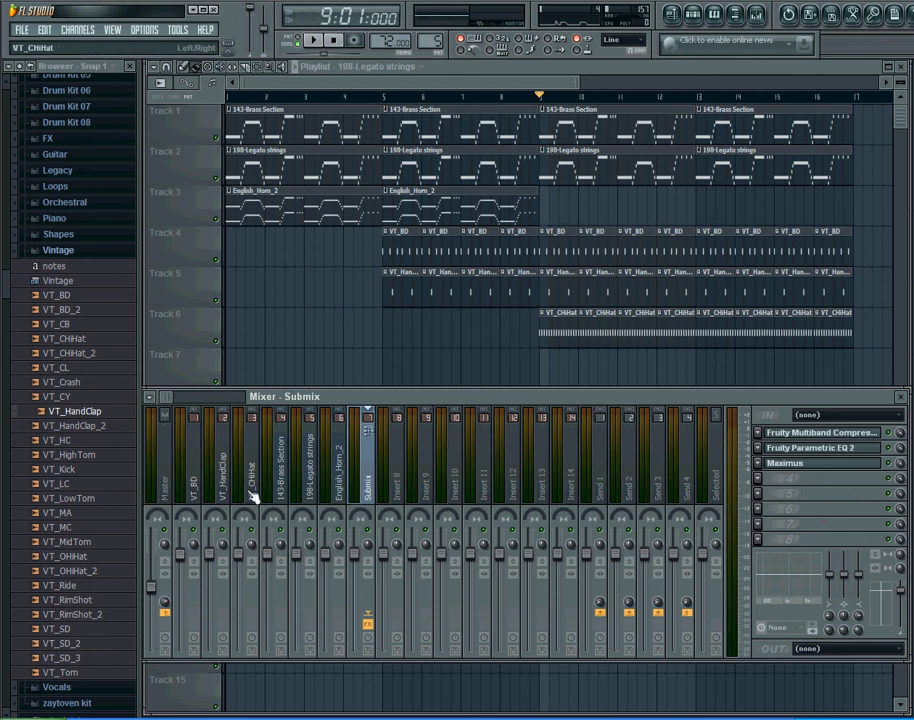
{"action": "mouse_move", "coordinate": [245, 521]}
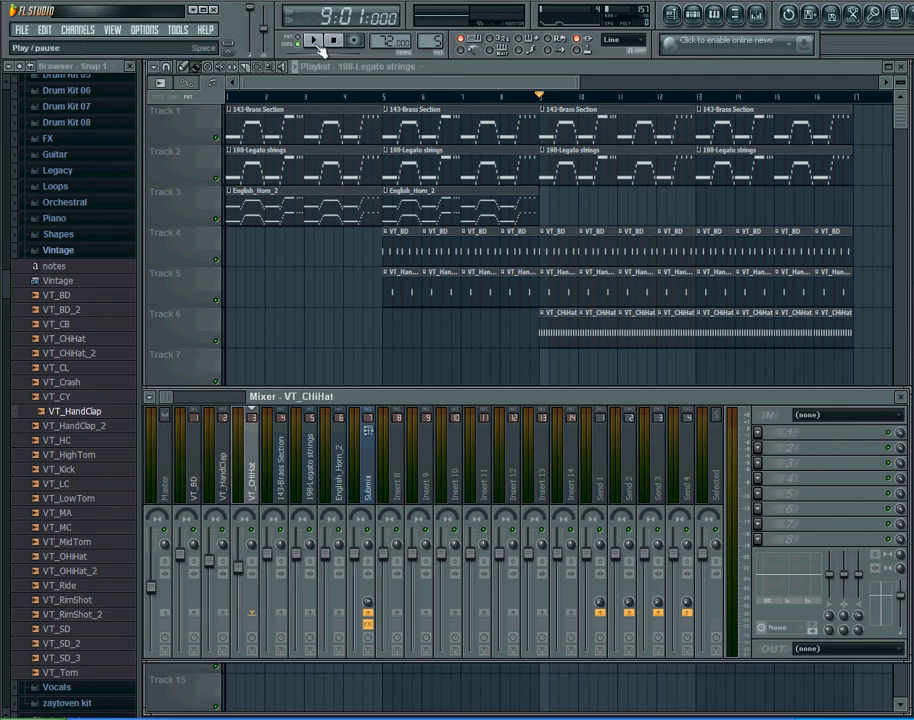
Step: Play the song and pull down the VT_CHiHat and VT_HandClap faders, then stop
{"action": "left_click", "coordinate": [313, 43]}
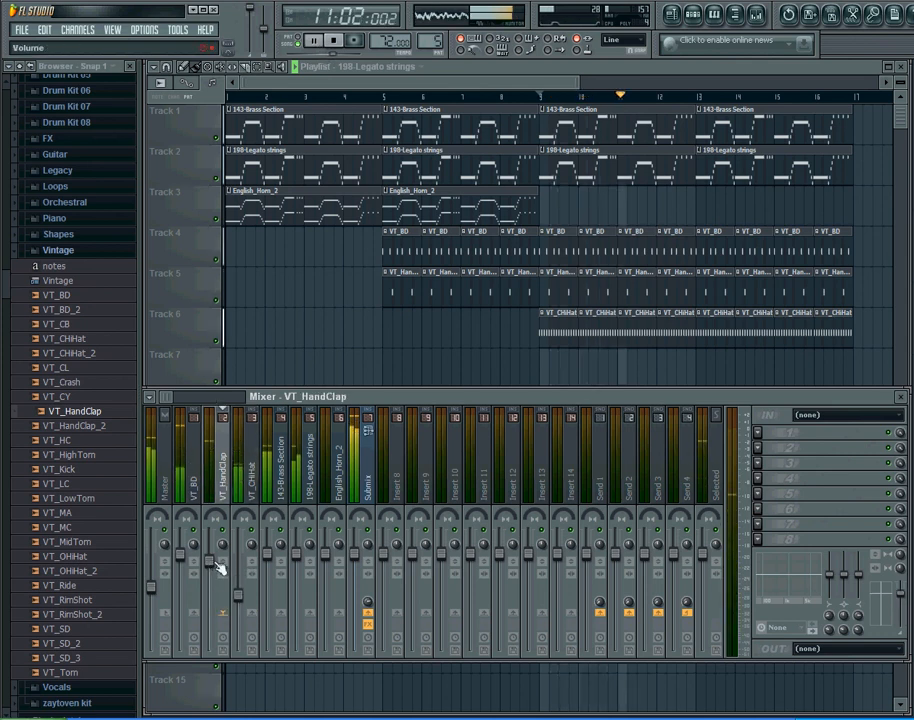
{"action": "left_click", "coordinate": [334, 40]}
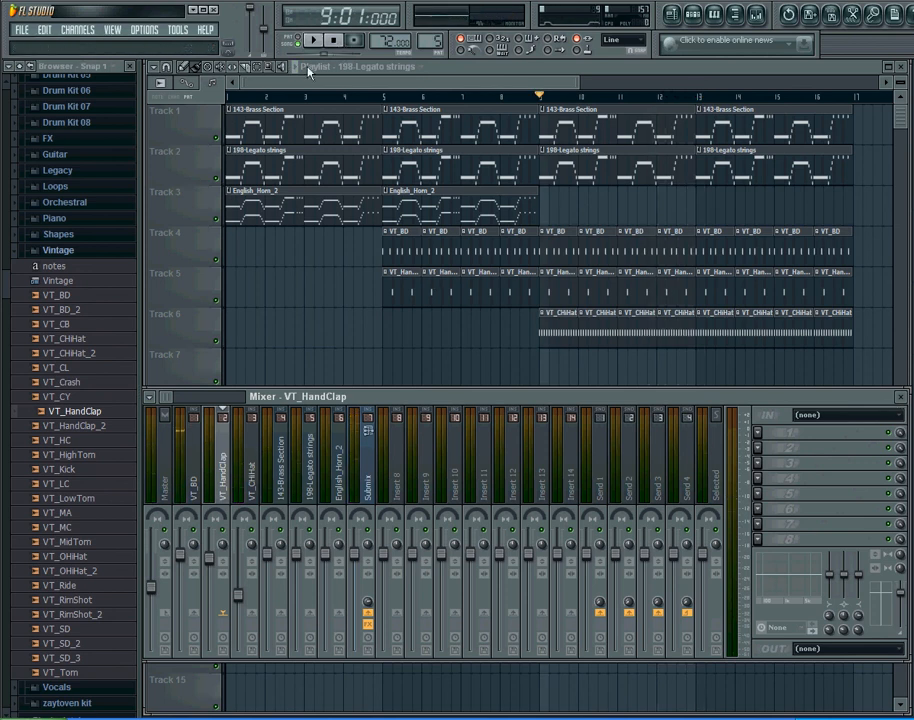
Step: Revisit the Submix insert's effects, then select the Master track in the mixer
{"action": "left_click", "coordinate": [373, 480]}
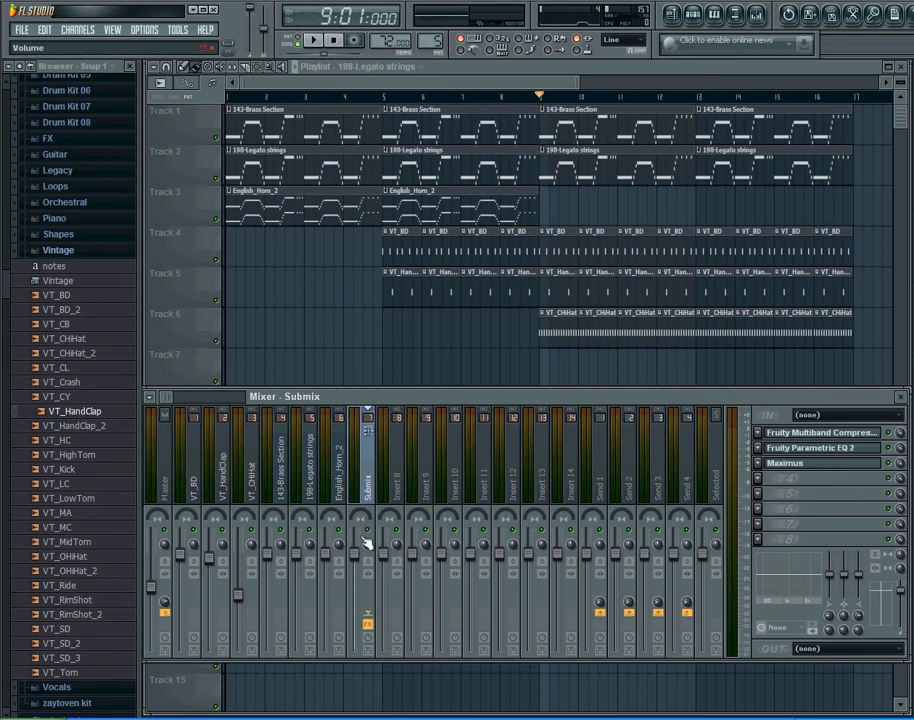
{"action": "mouse_move", "coordinate": [360, 548]}
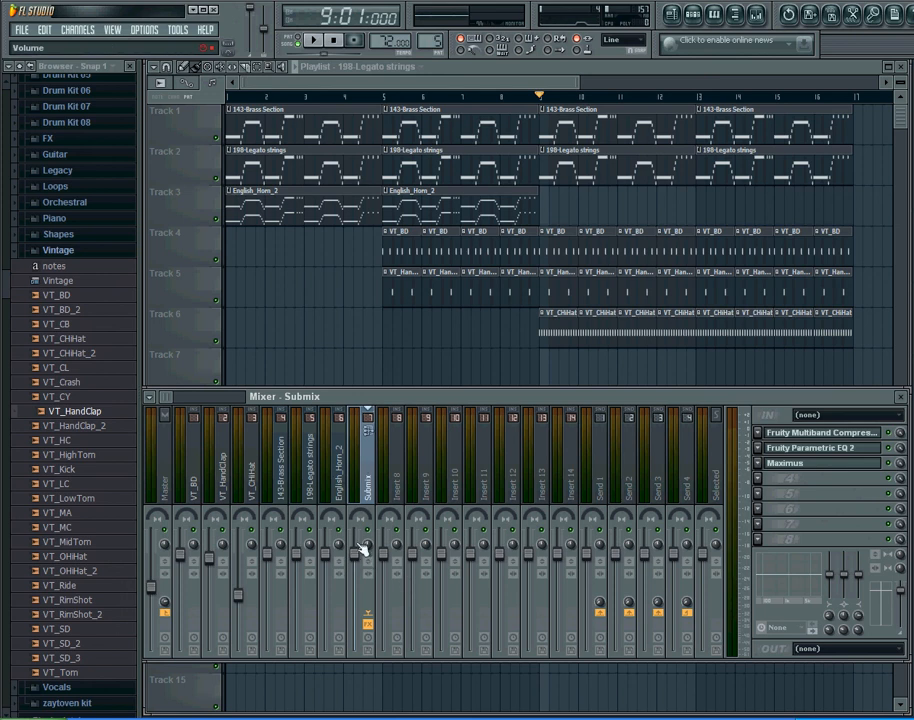
{"action": "left_click", "coordinate": [191, 500]}
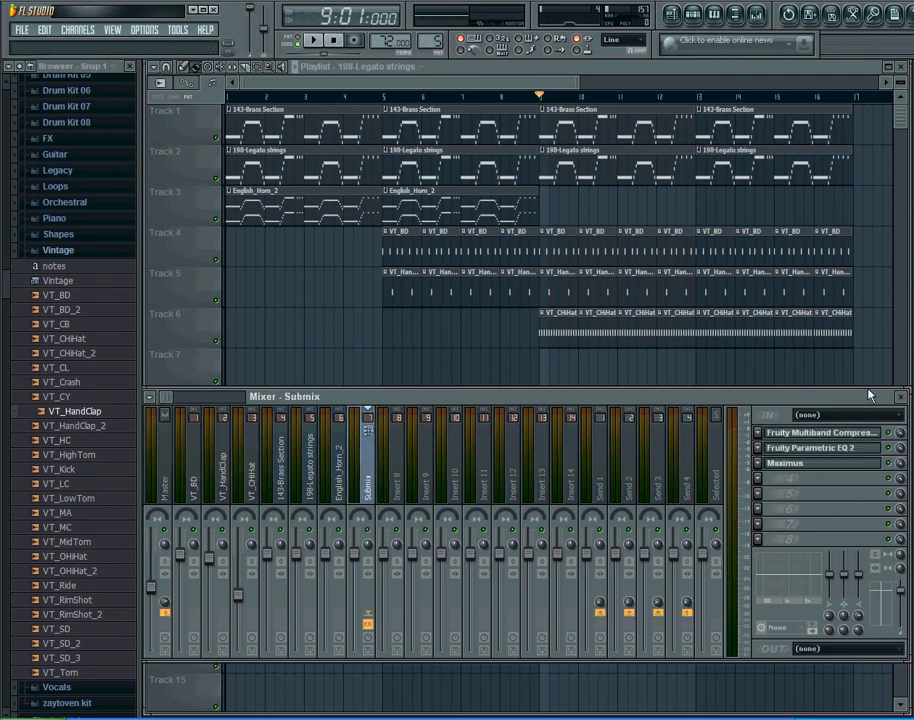
{"action": "left_click", "coordinate": [162, 470]}
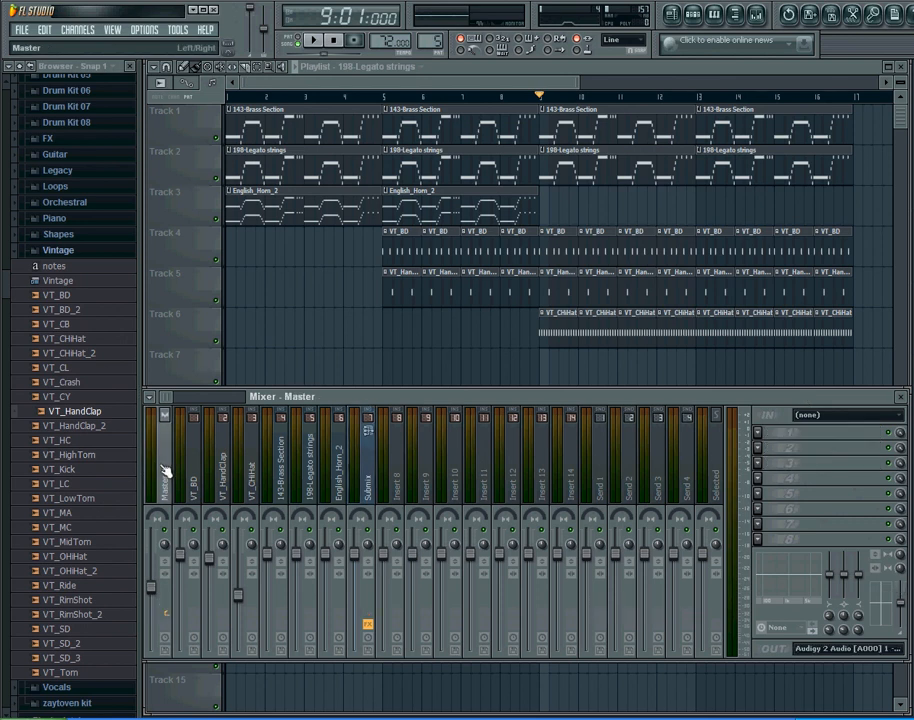